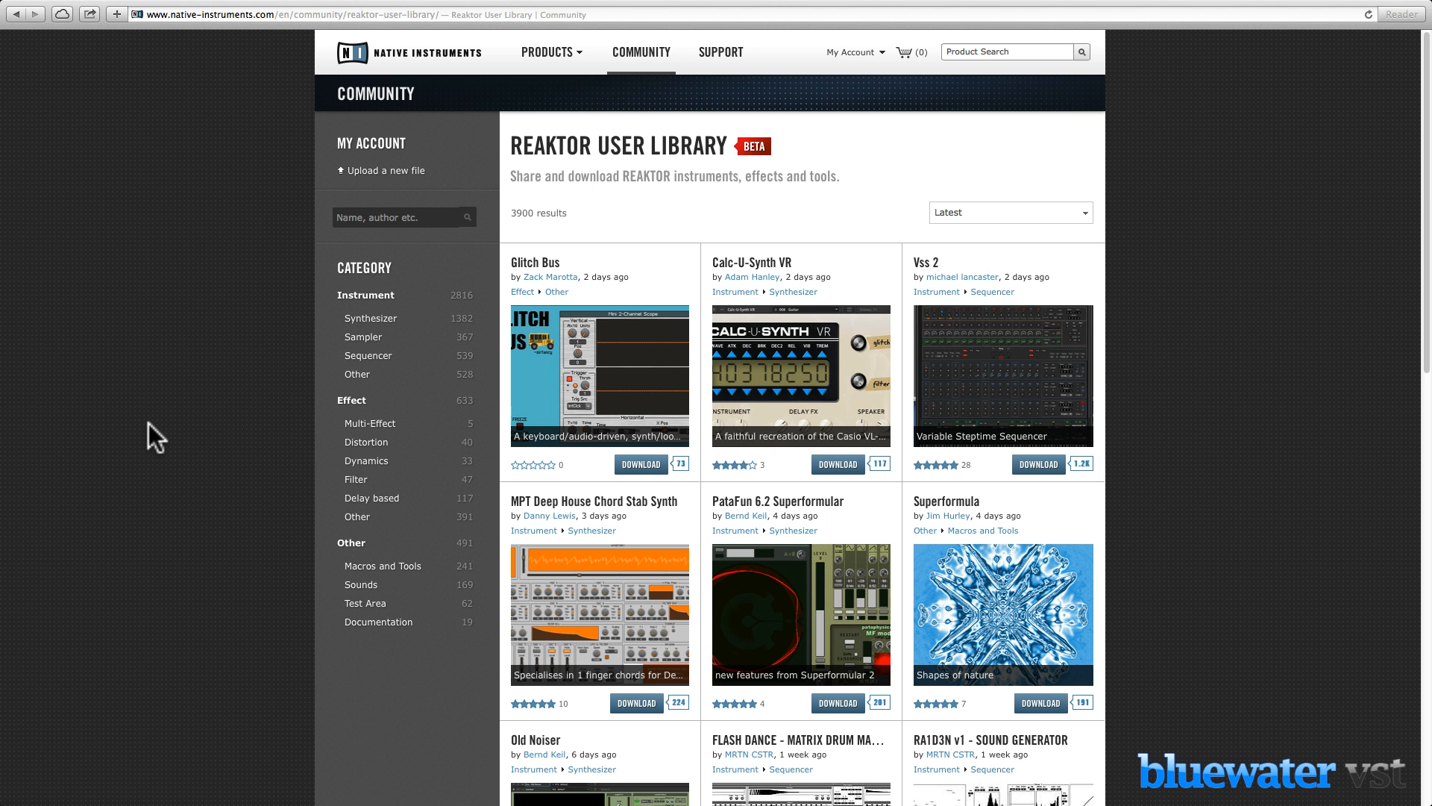
{"action": "mouse_move", "coordinate": [167, 433]}
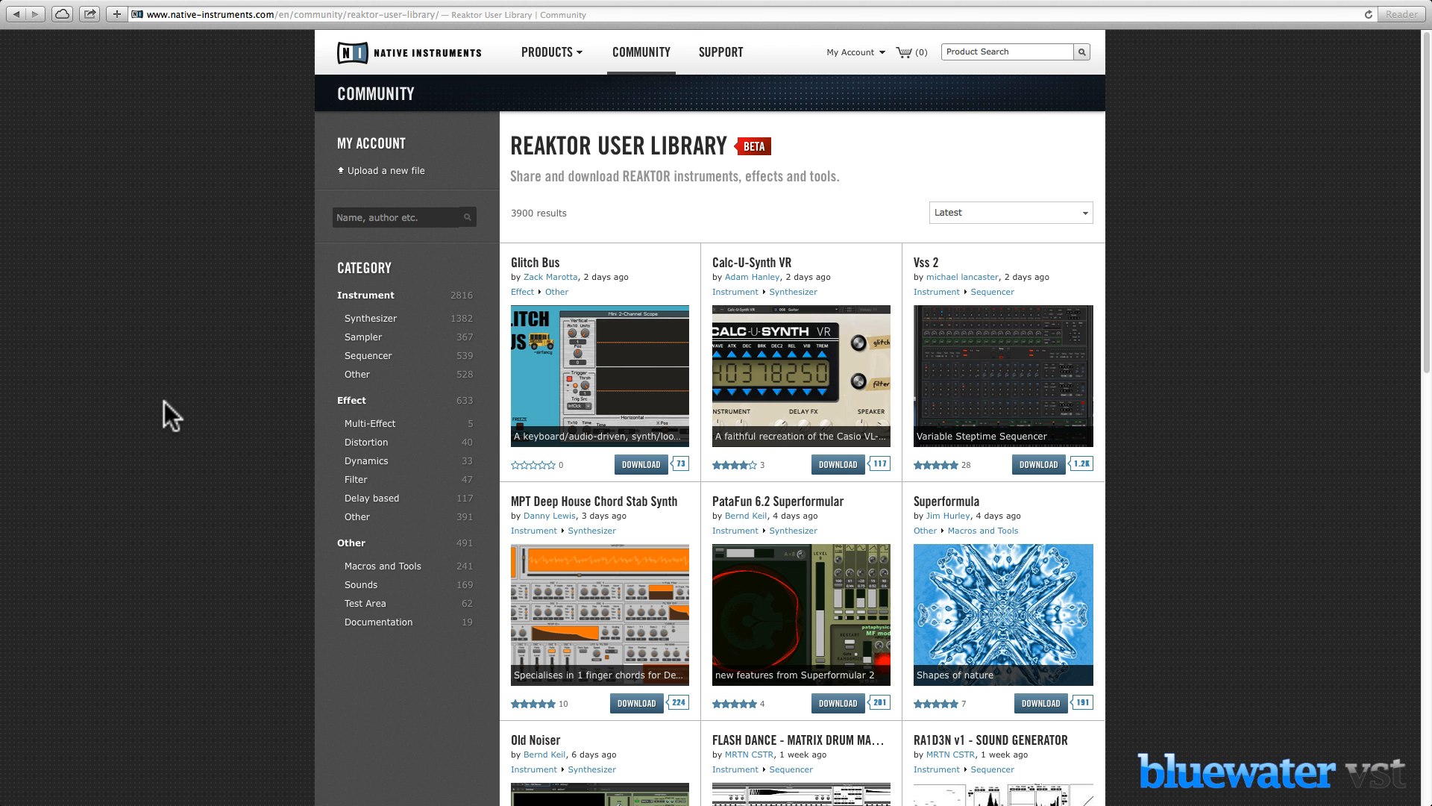
{"action": "mouse_move", "coordinate": [178, 383]}
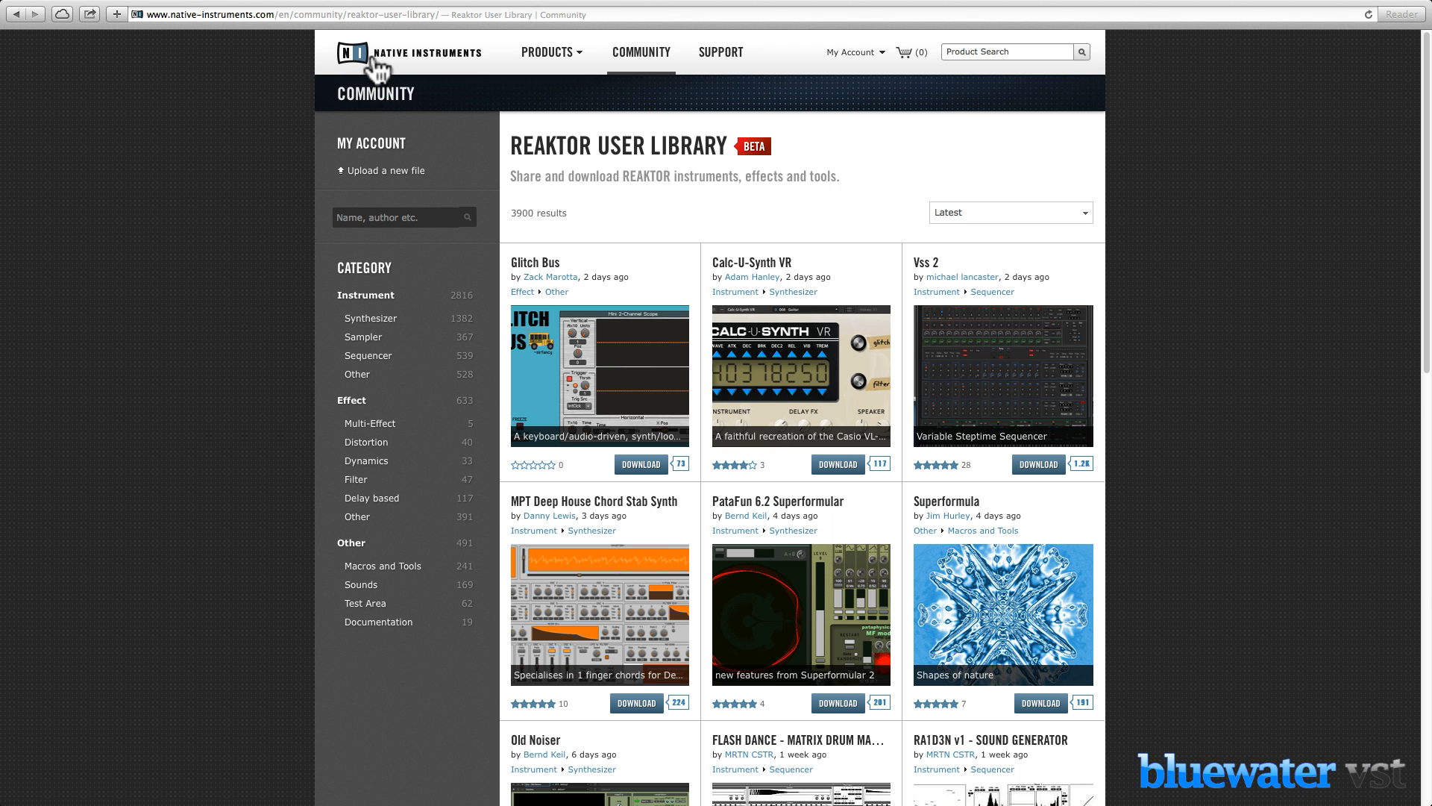
- Browse the user libraries overview, return to the Reaktor User Library, and check sort options
{"action": "left_click", "coordinate": [353, 53]}
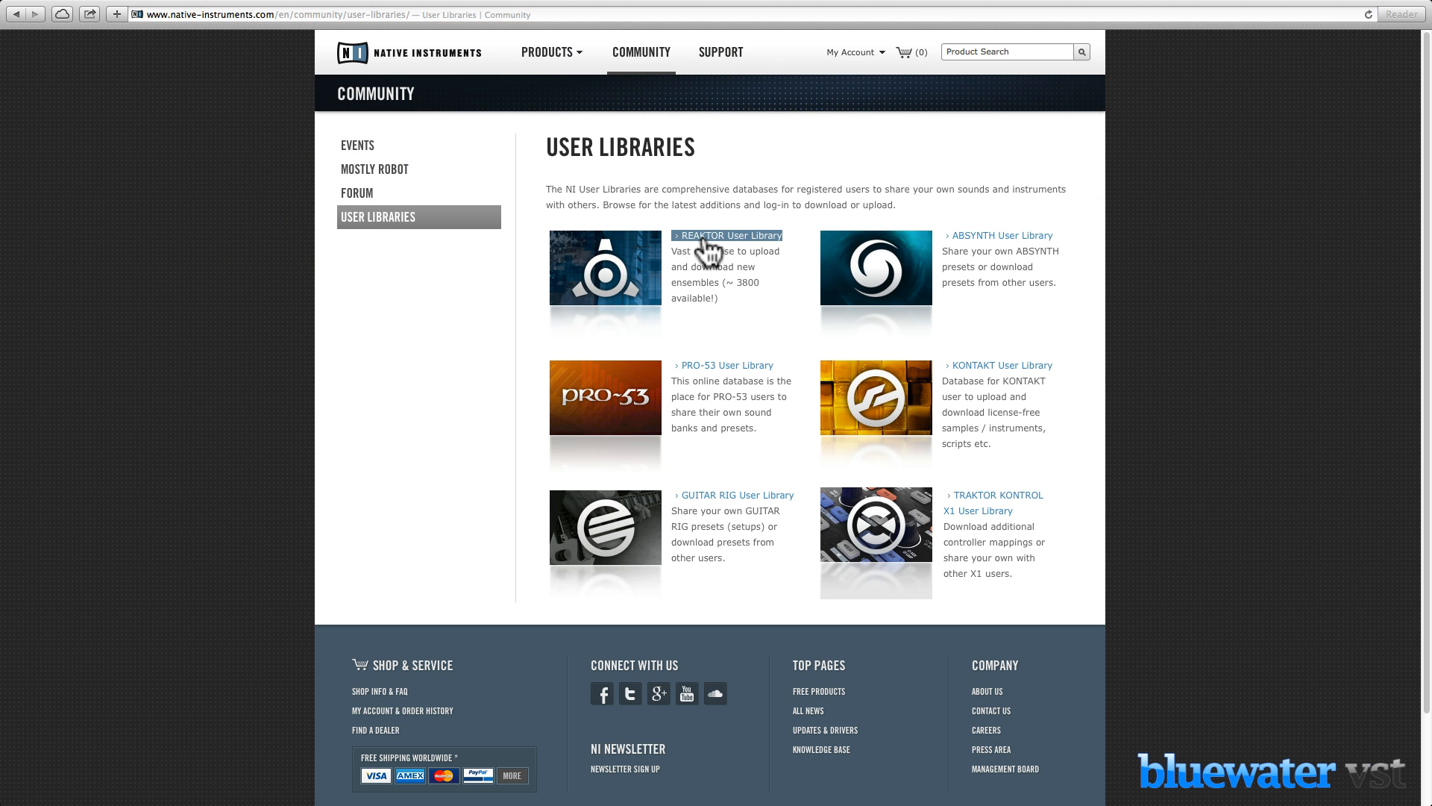
{"action": "left_click", "coordinate": [731, 235]}
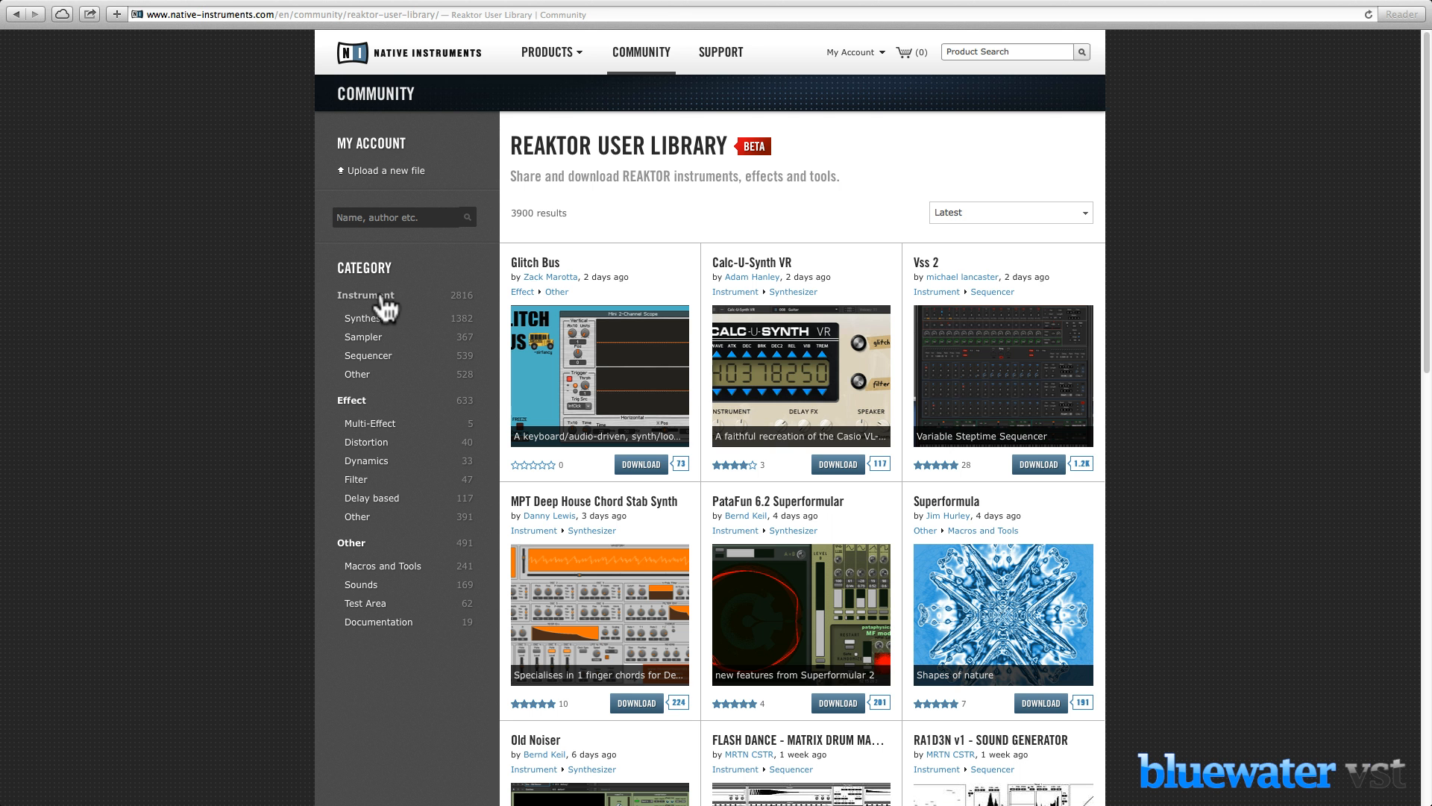
{"action": "mouse_move", "coordinate": [368, 356]}
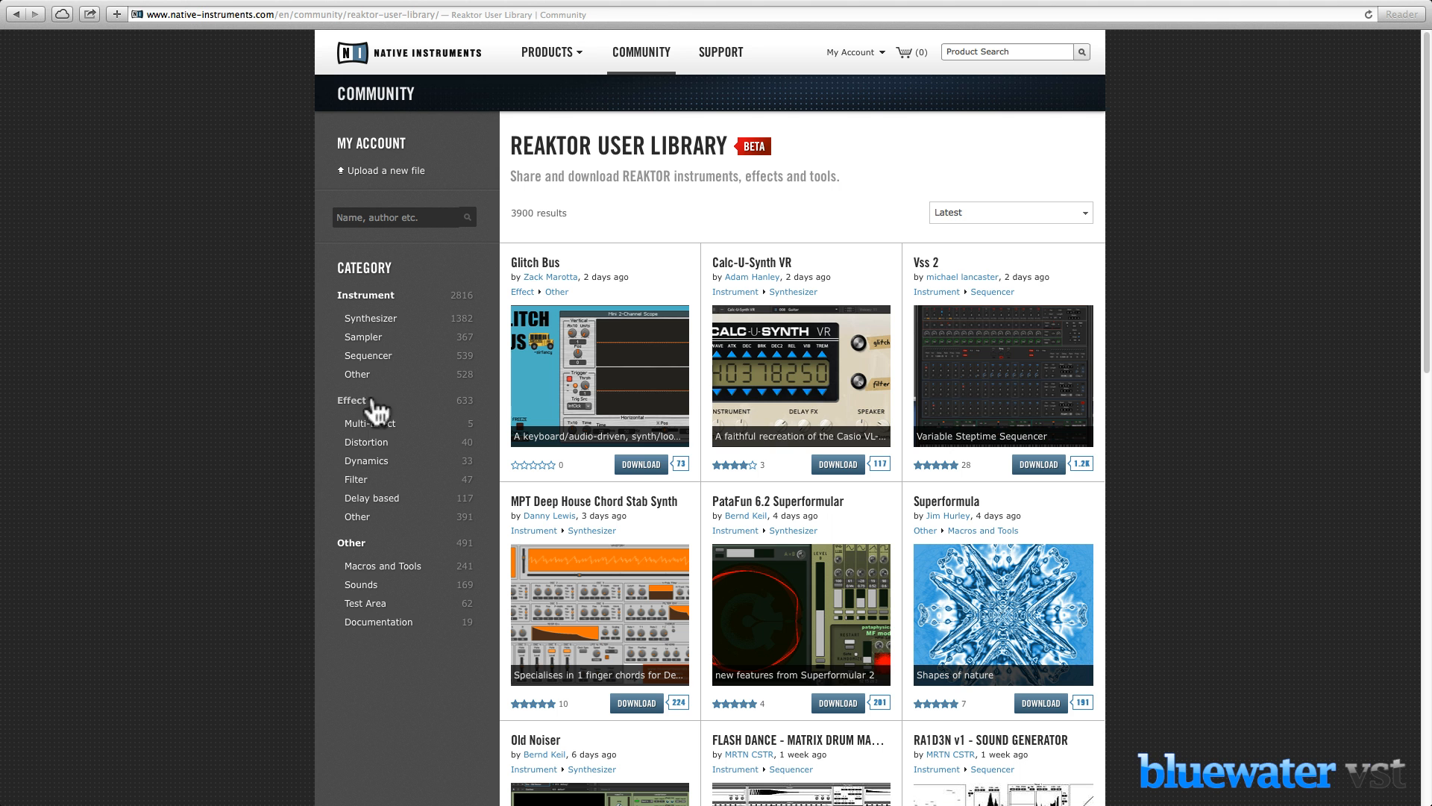
{"action": "mouse_move", "coordinate": [351, 558]}
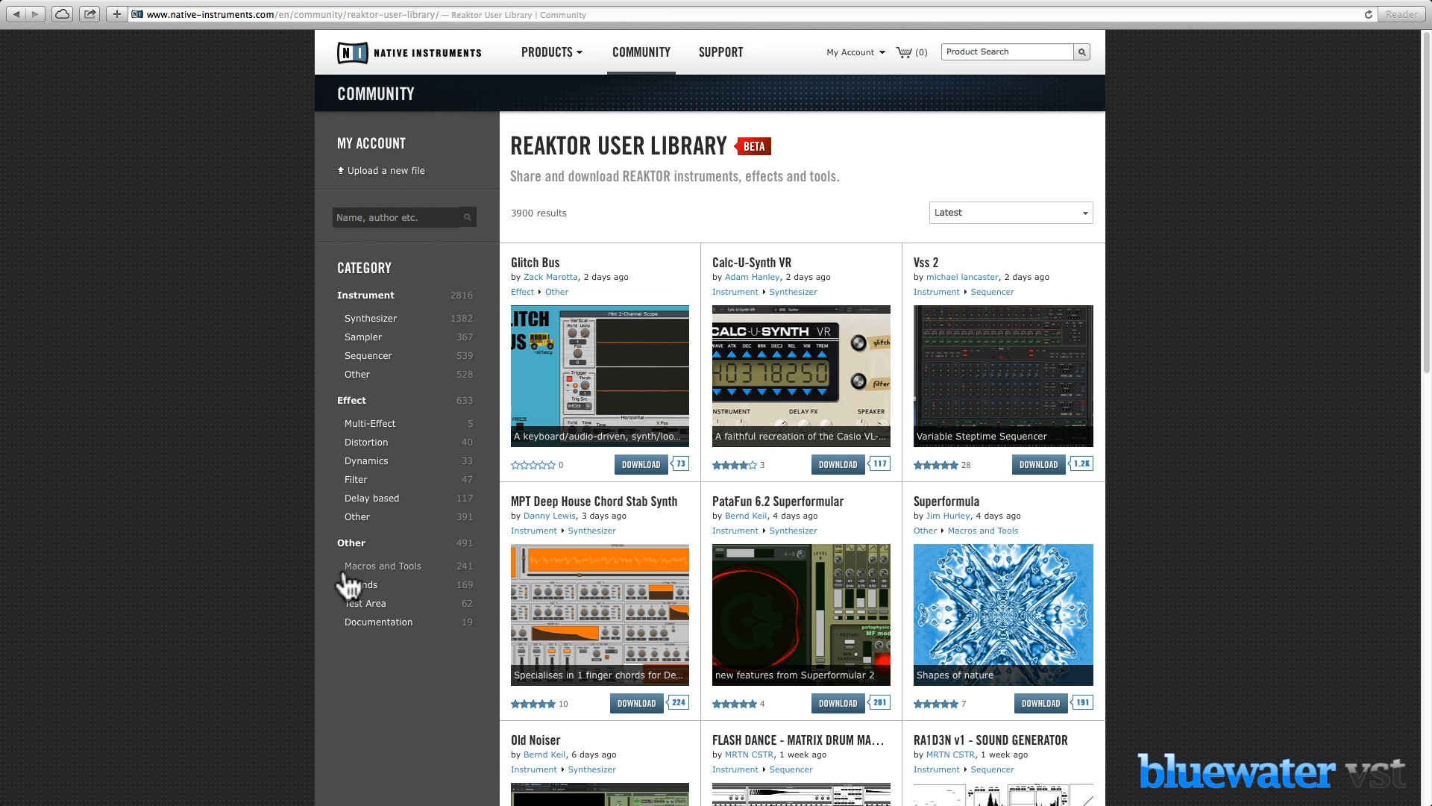
{"action": "mouse_move", "coordinate": [404, 217]}
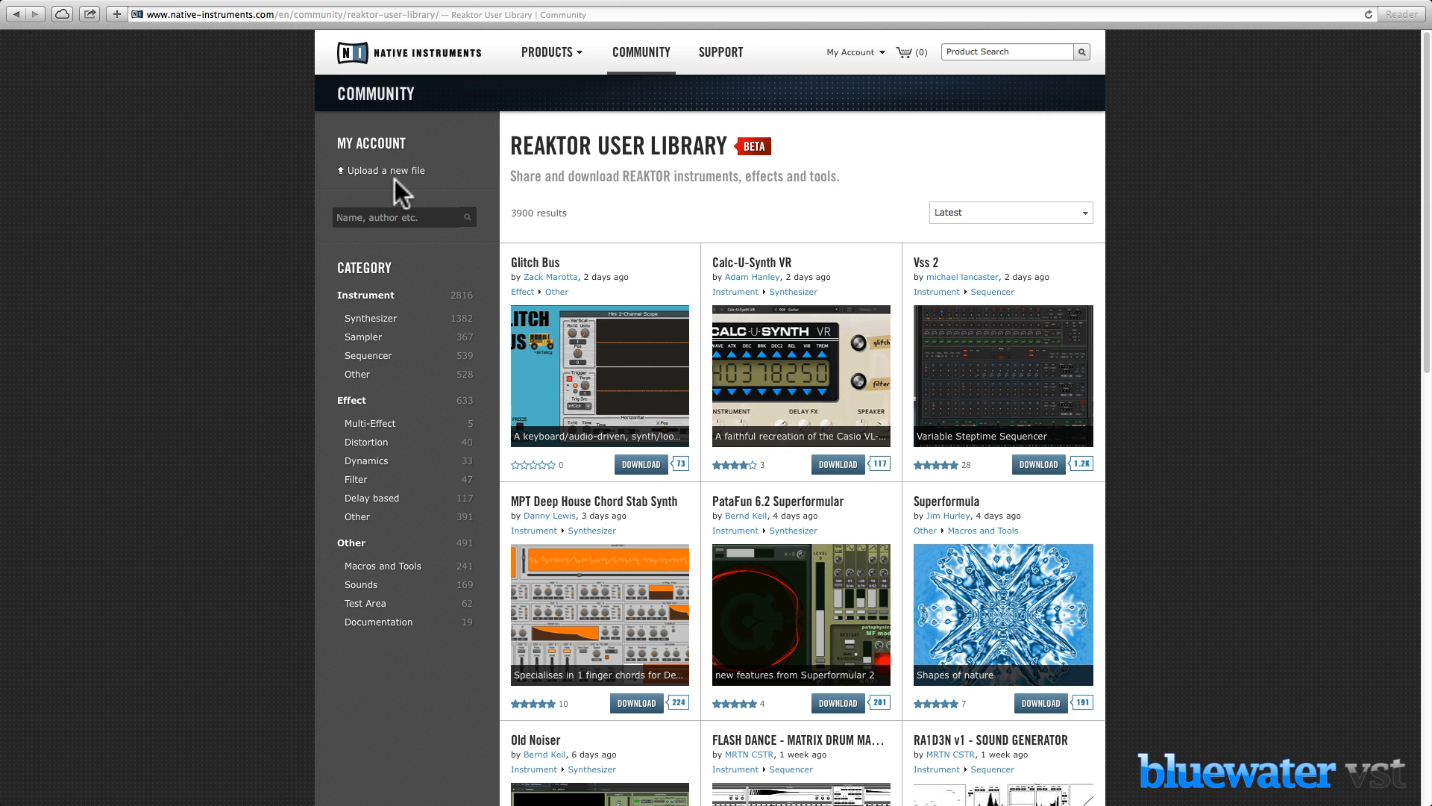
{"action": "mouse_move", "coordinate": [879, 197]}
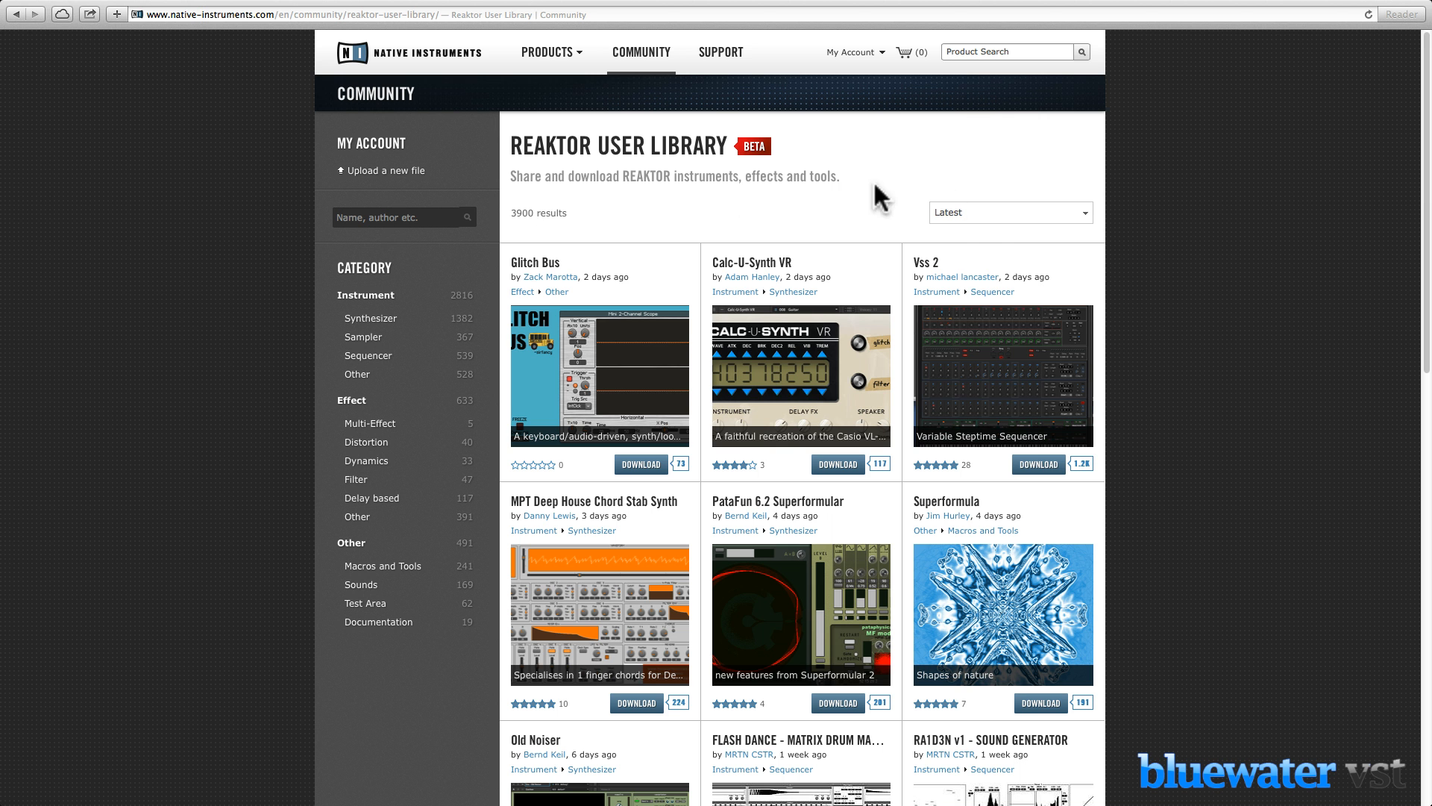
{"action": "left_click", "coordinate": [1009, 212]}
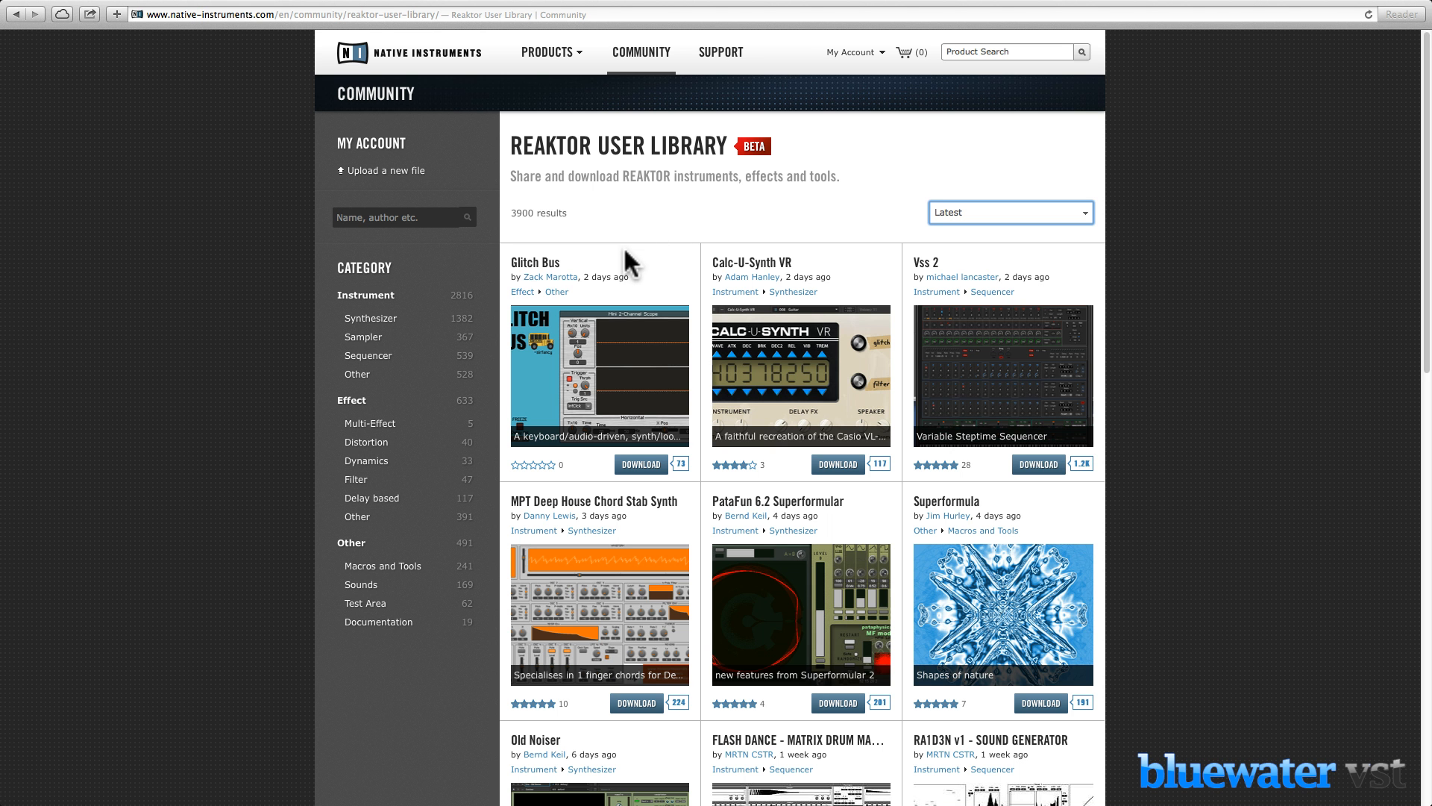
{"action": "mouse_move", "coordinate": [632, 262]}
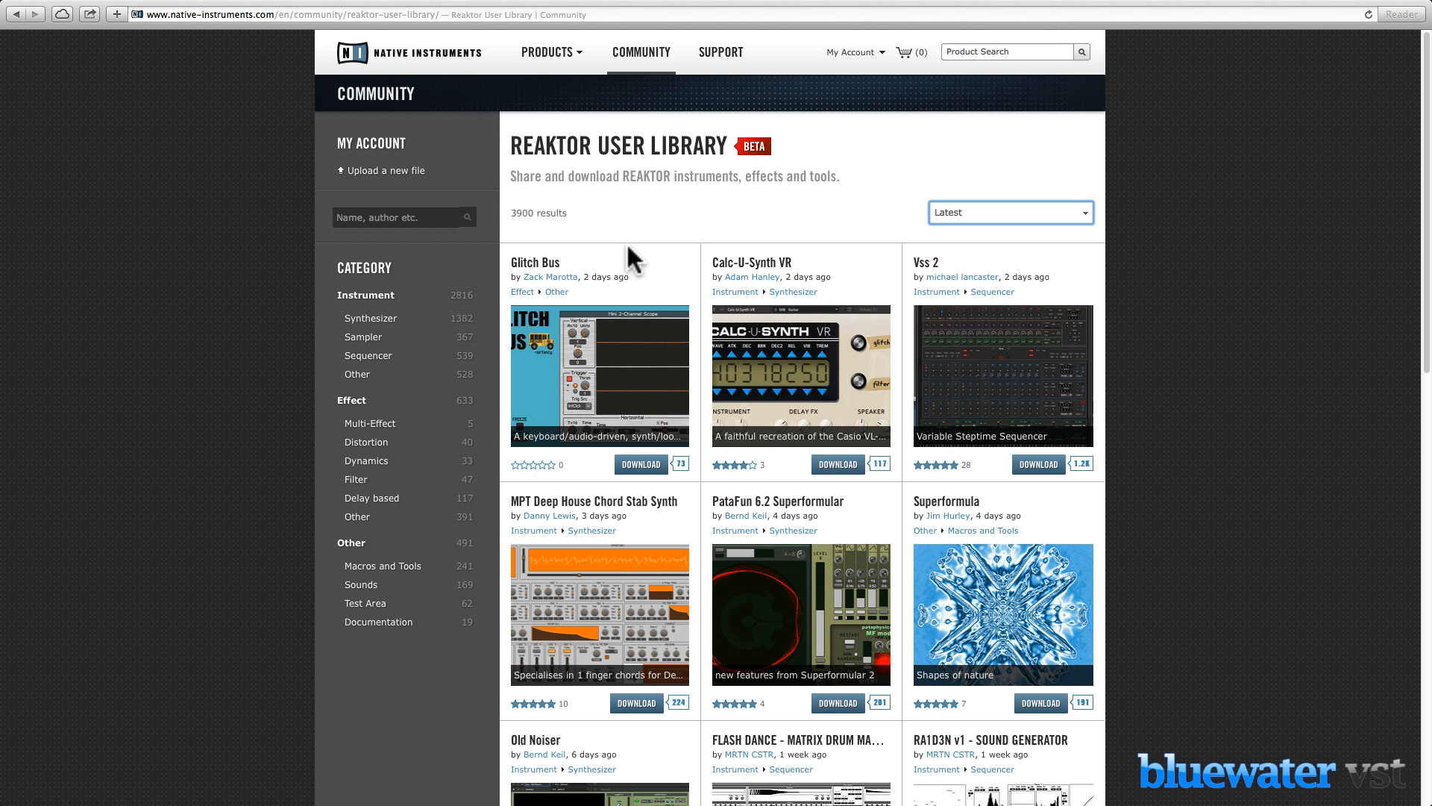
{"action": "scroll", "scroll_direction": "down", "scroll_amount": 3}
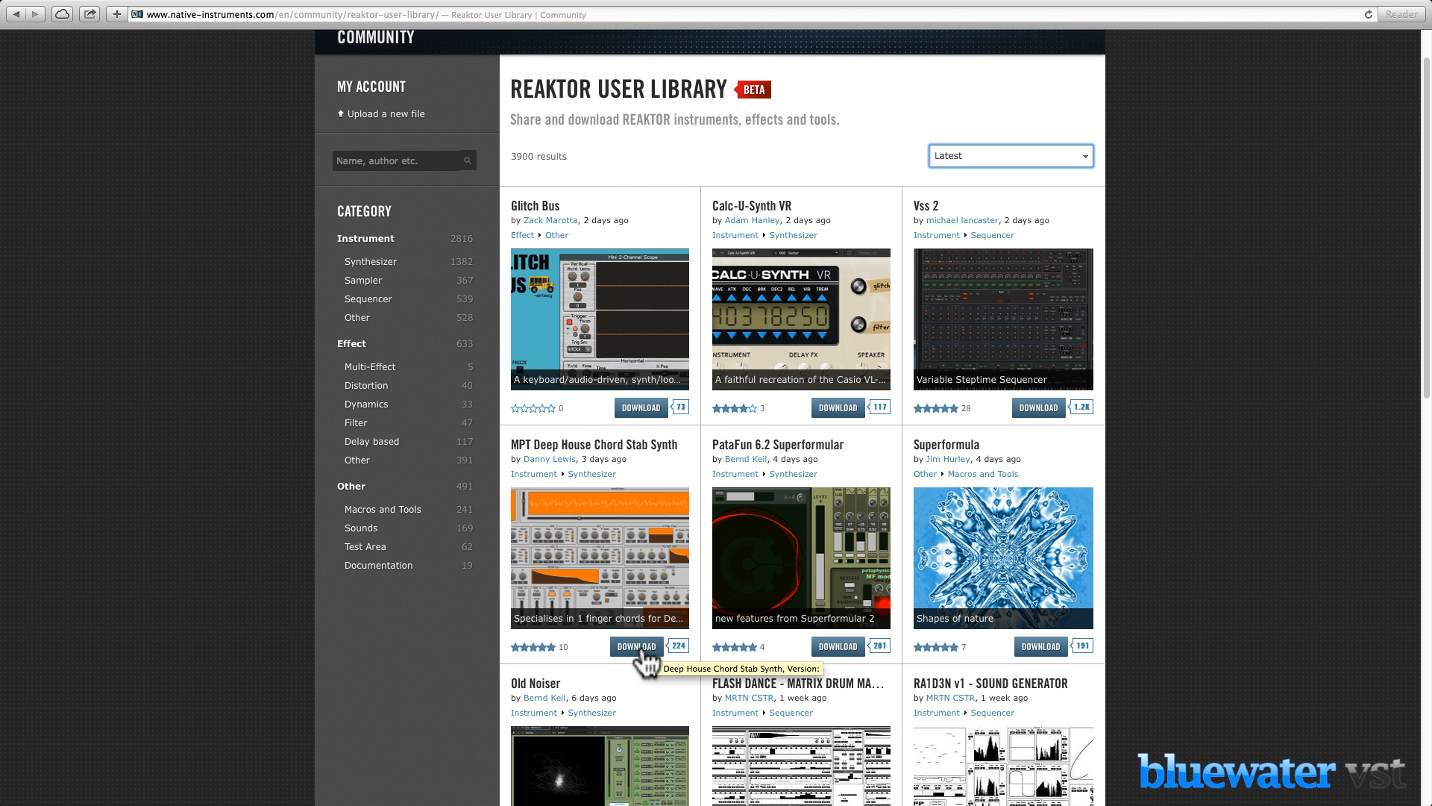
{"action": "mouse_move", "coordinate": [594, 457]}
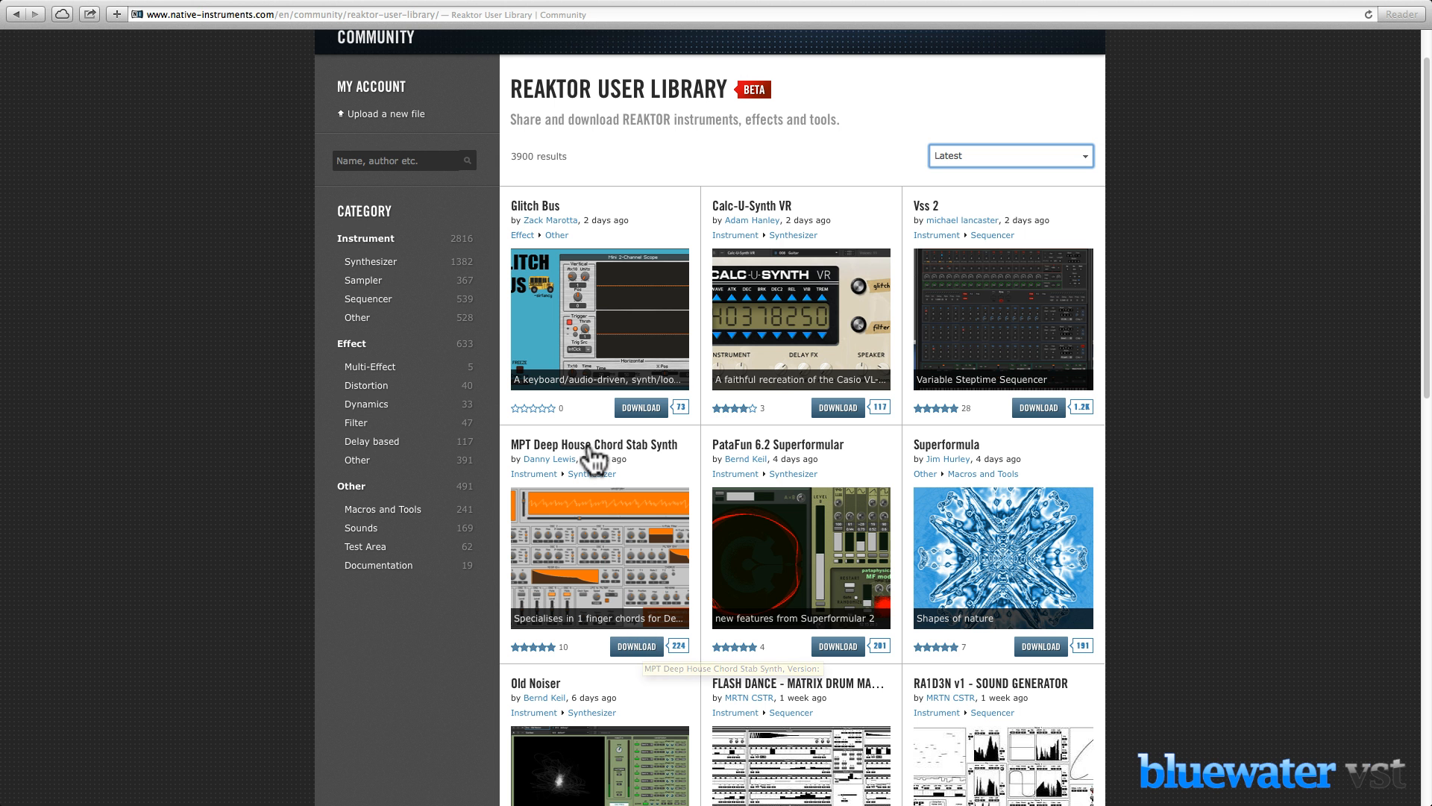
- Open the MPT Deep House Chord Stab Synth entry and scroll through its comments
{"action": "left_click", "coordinate": [594, 443]}
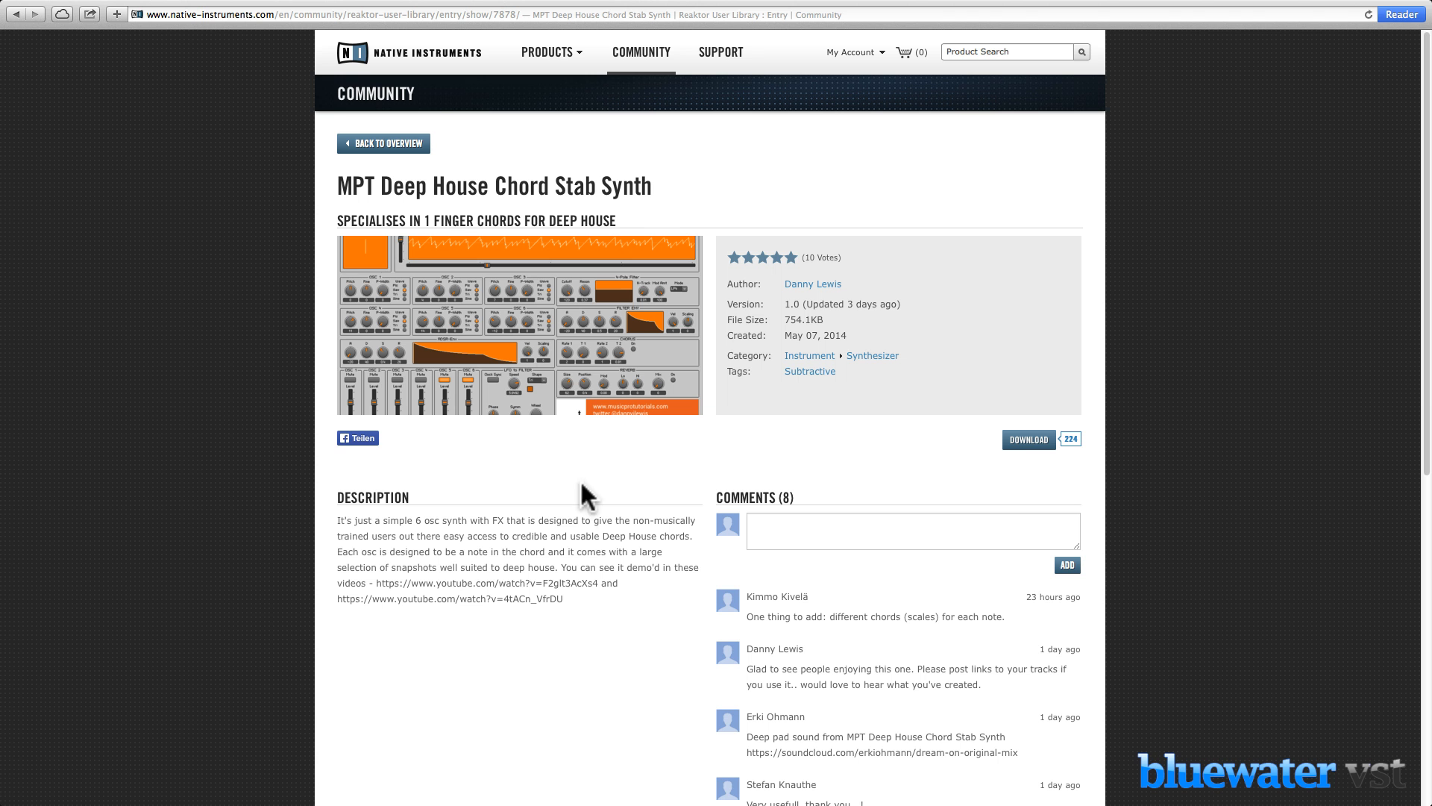
{"action": "mouse_move", "coordinate": [749, 301]}
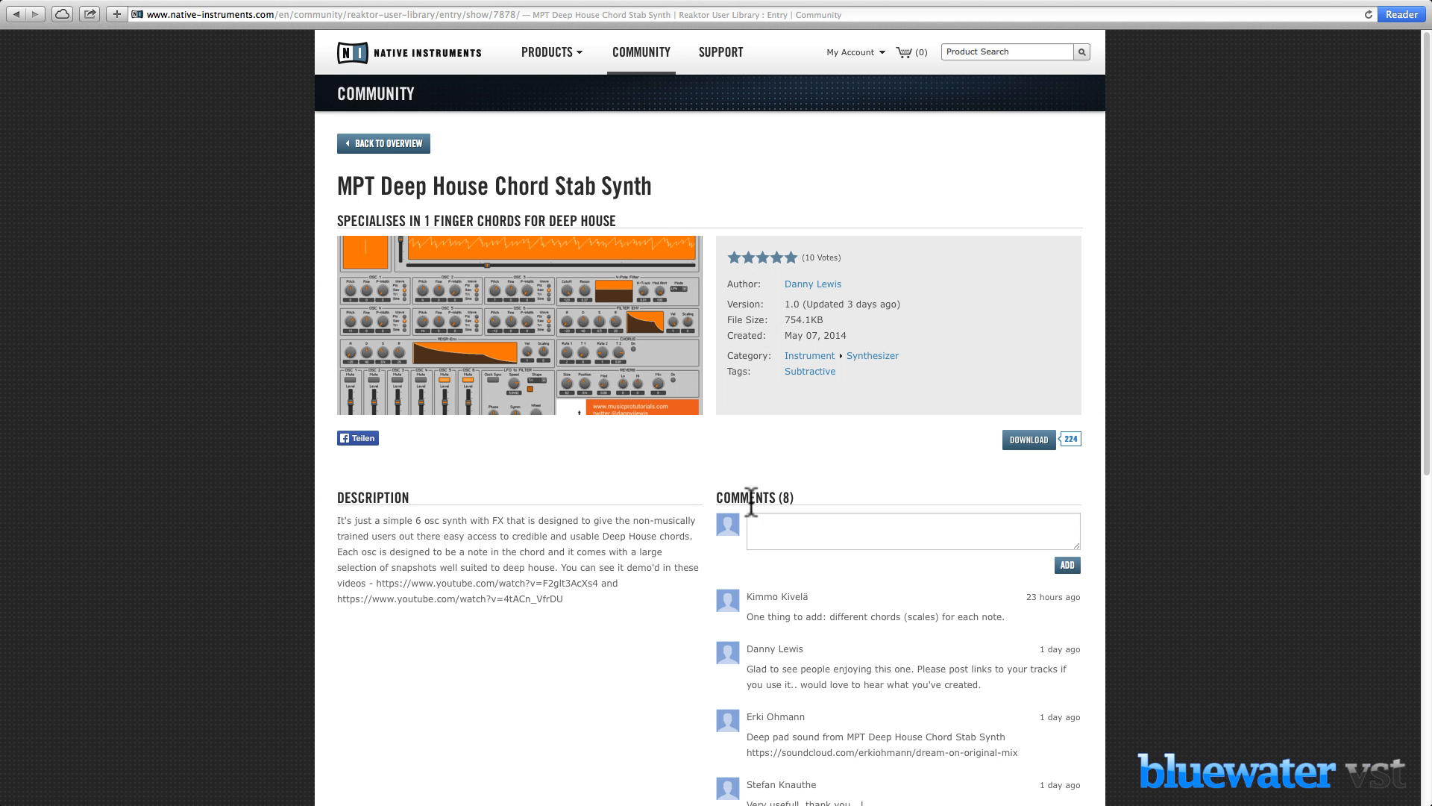
{"action": "mouse_move", "coordinate": [778, 288]}
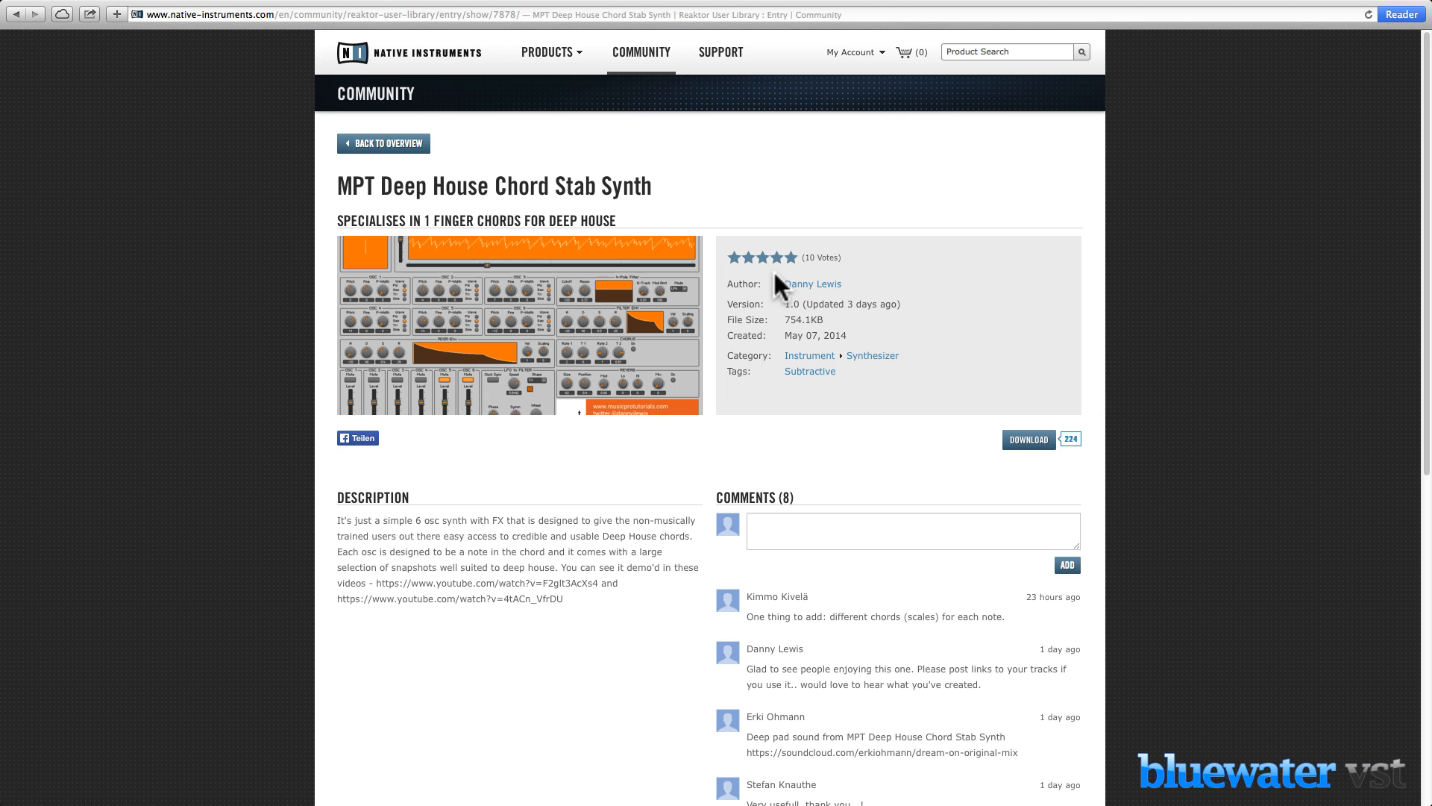
{"action": "scroll", "scroll_direction": "down", "scroll_amount": 3}
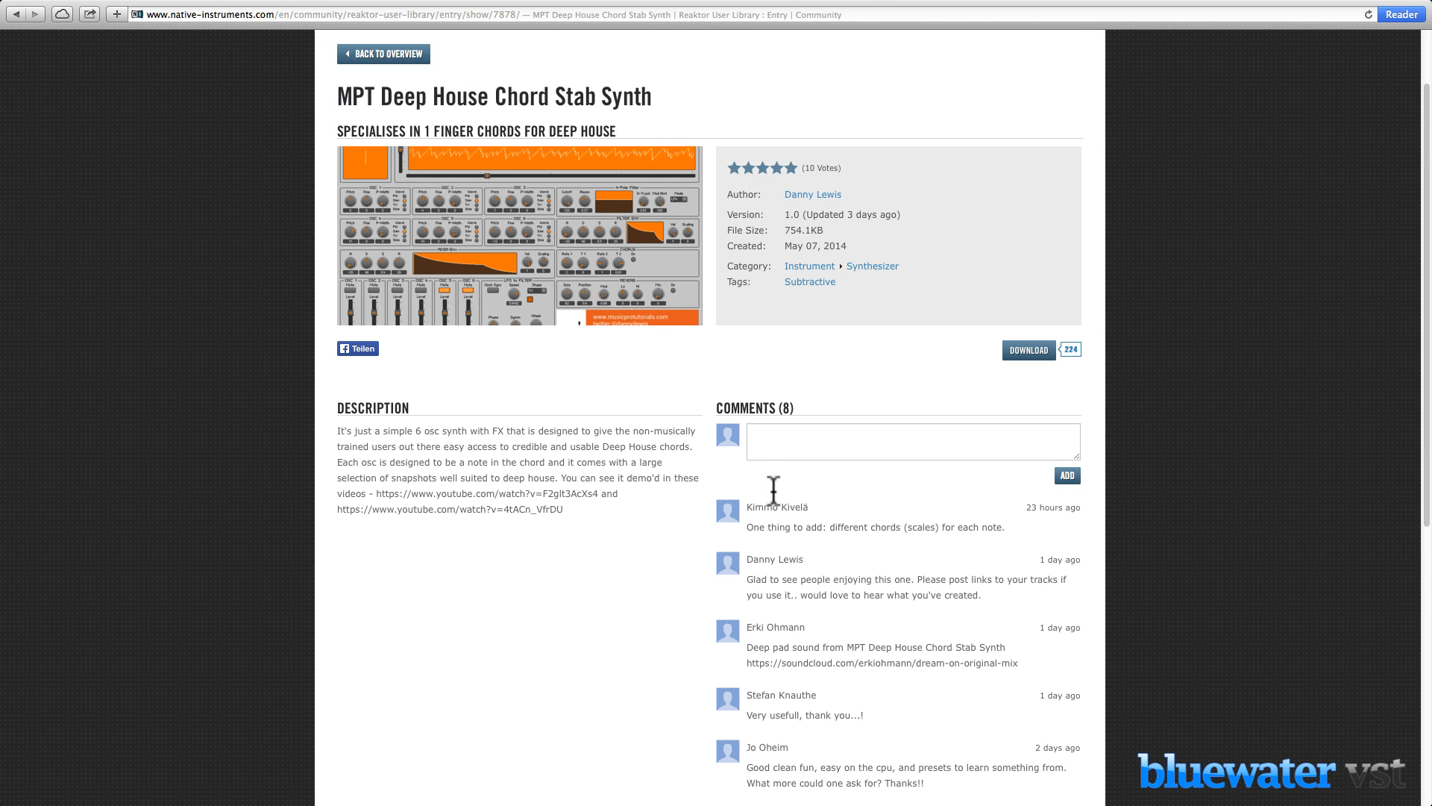
{"action": "scroll", "scroll_direction": "down", "scroll_amount": 3}
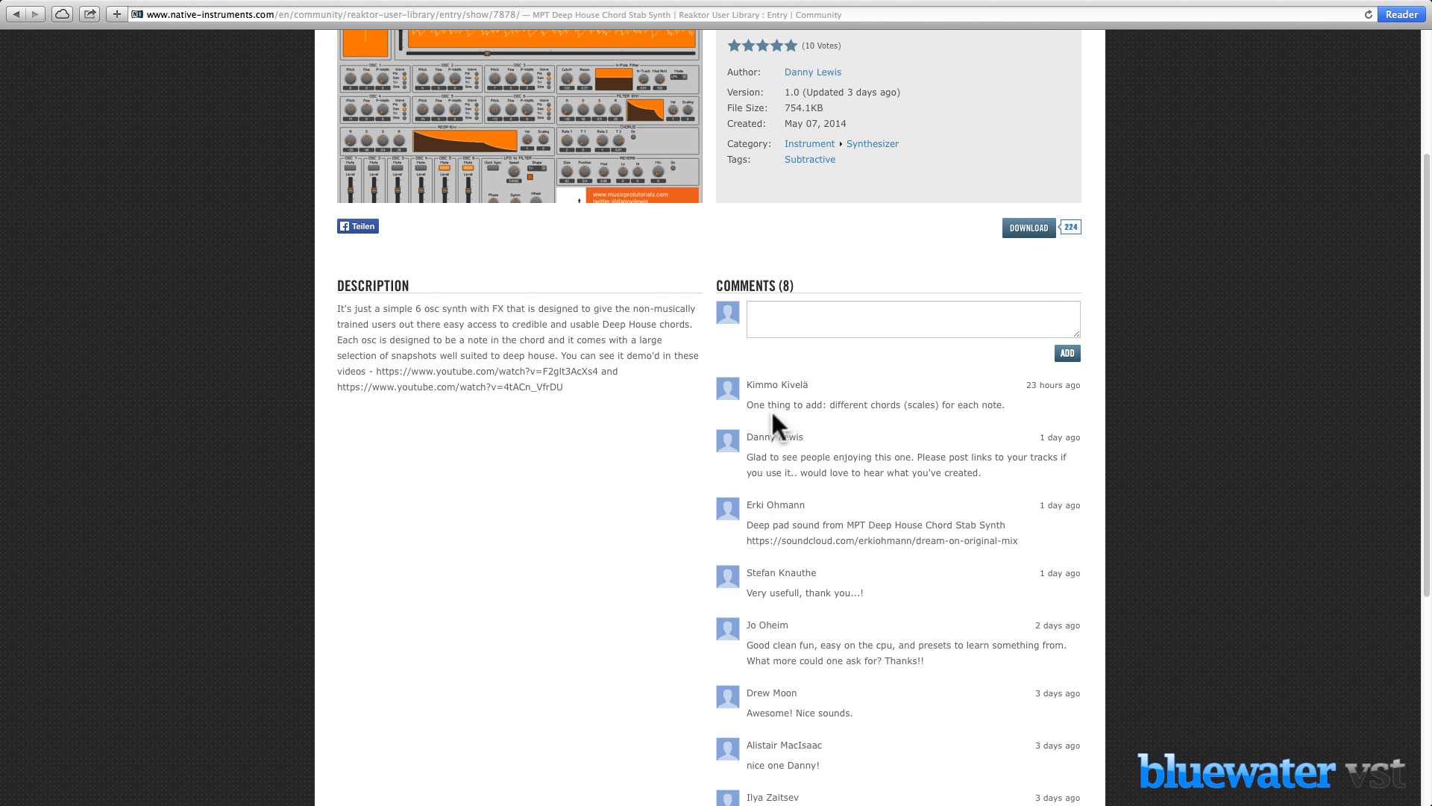
{"action": "mouse_move", "coordinate": [619, 410]}
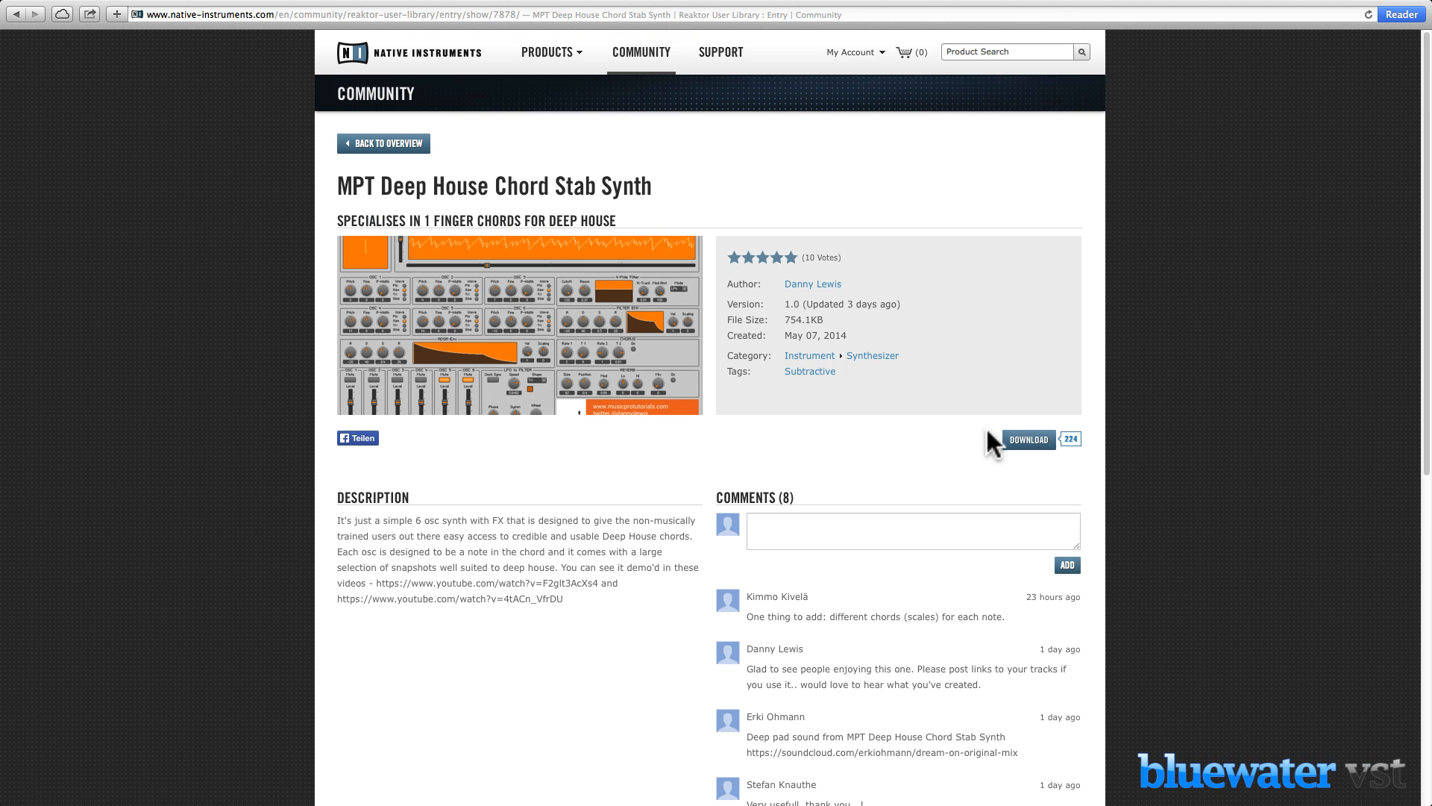
{"action": "mouse_move", "coordinate": [1026, 438]}
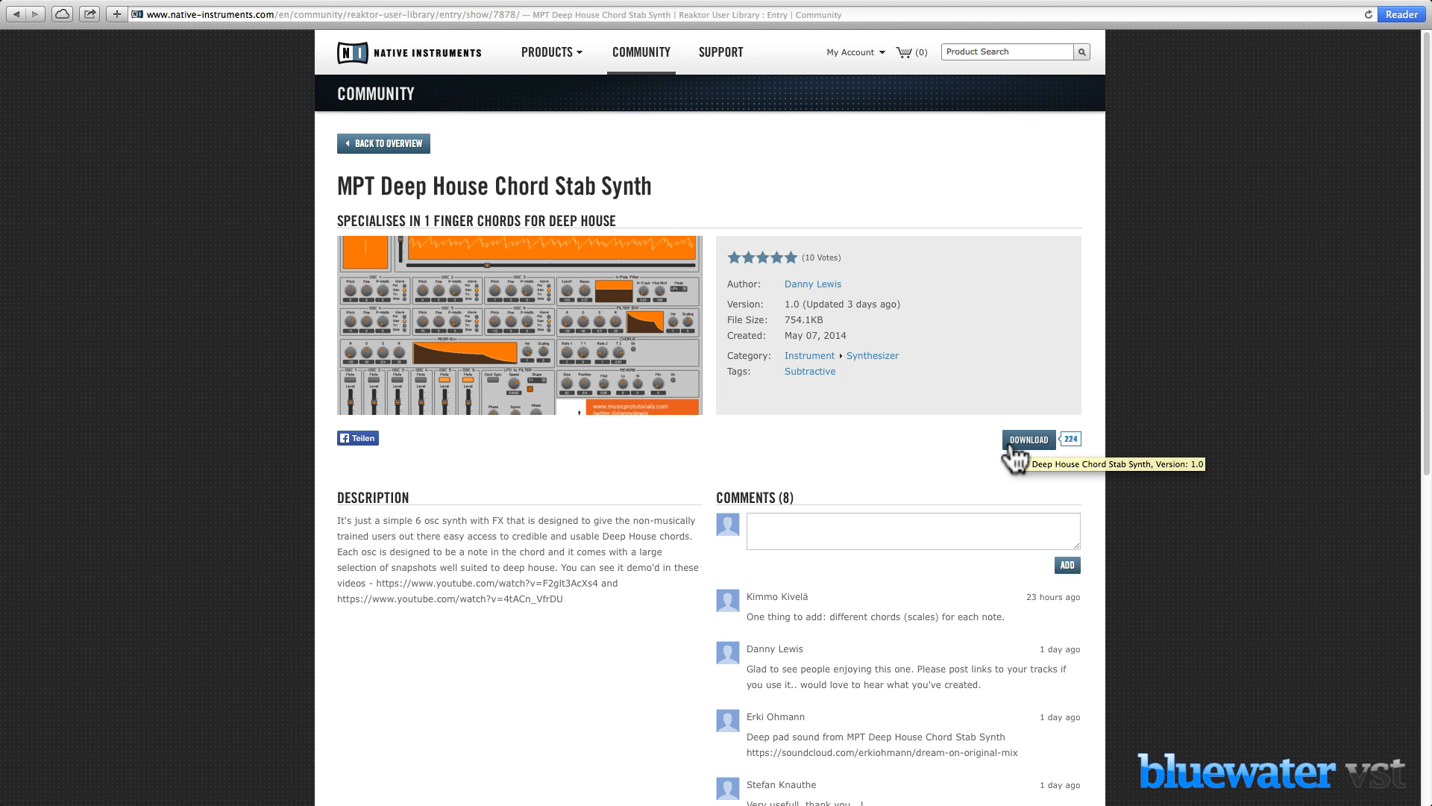
{"action": "mouse_move", "coordinate": [936, 474]}
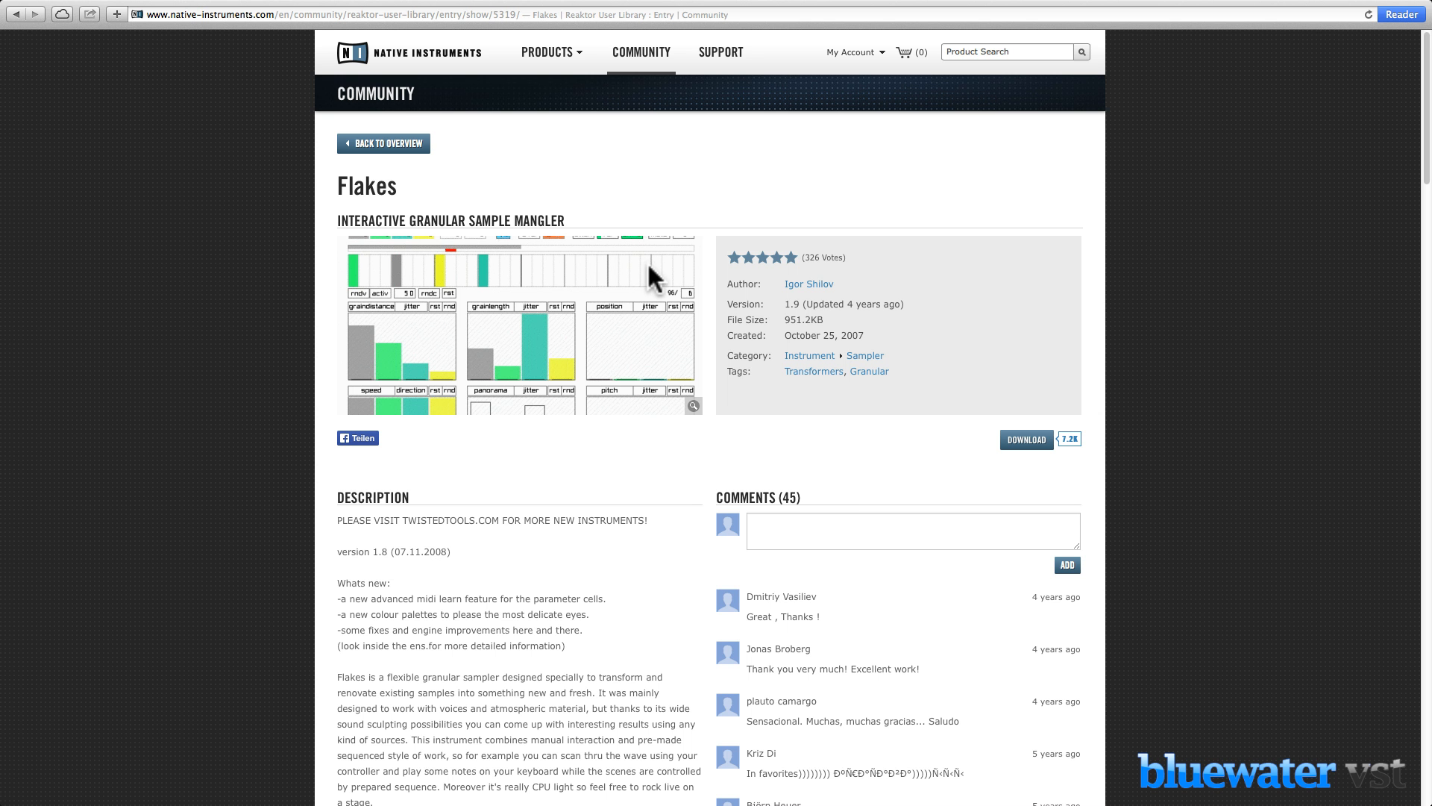
{"action": "mouse_move", "coordinate": [656, 225]}
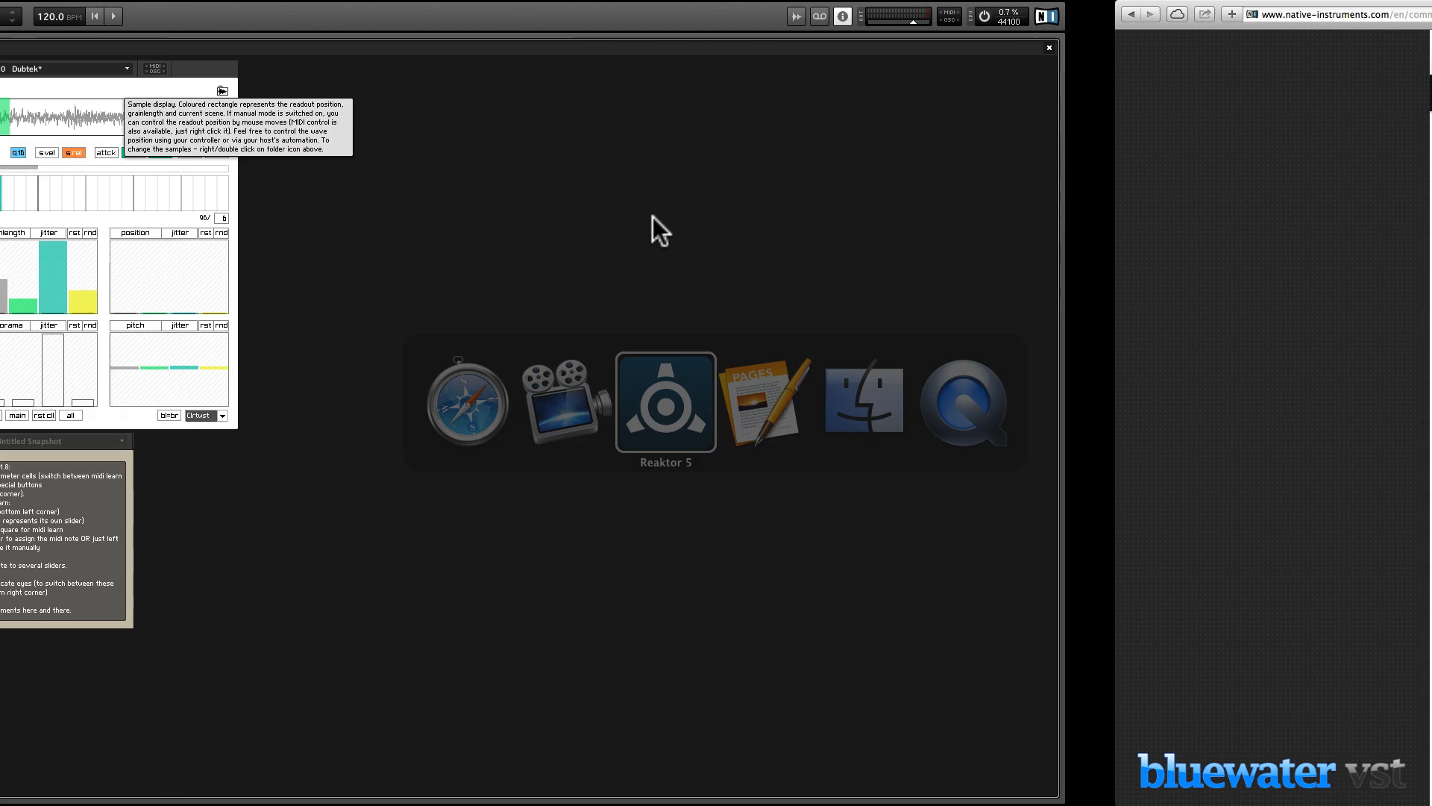
- Show Reaktor with Flakes, then with the downloaded MPT Deep House Chord Stab Synth loaded
{"action": "left_click", "coordinate": [664, 402]}
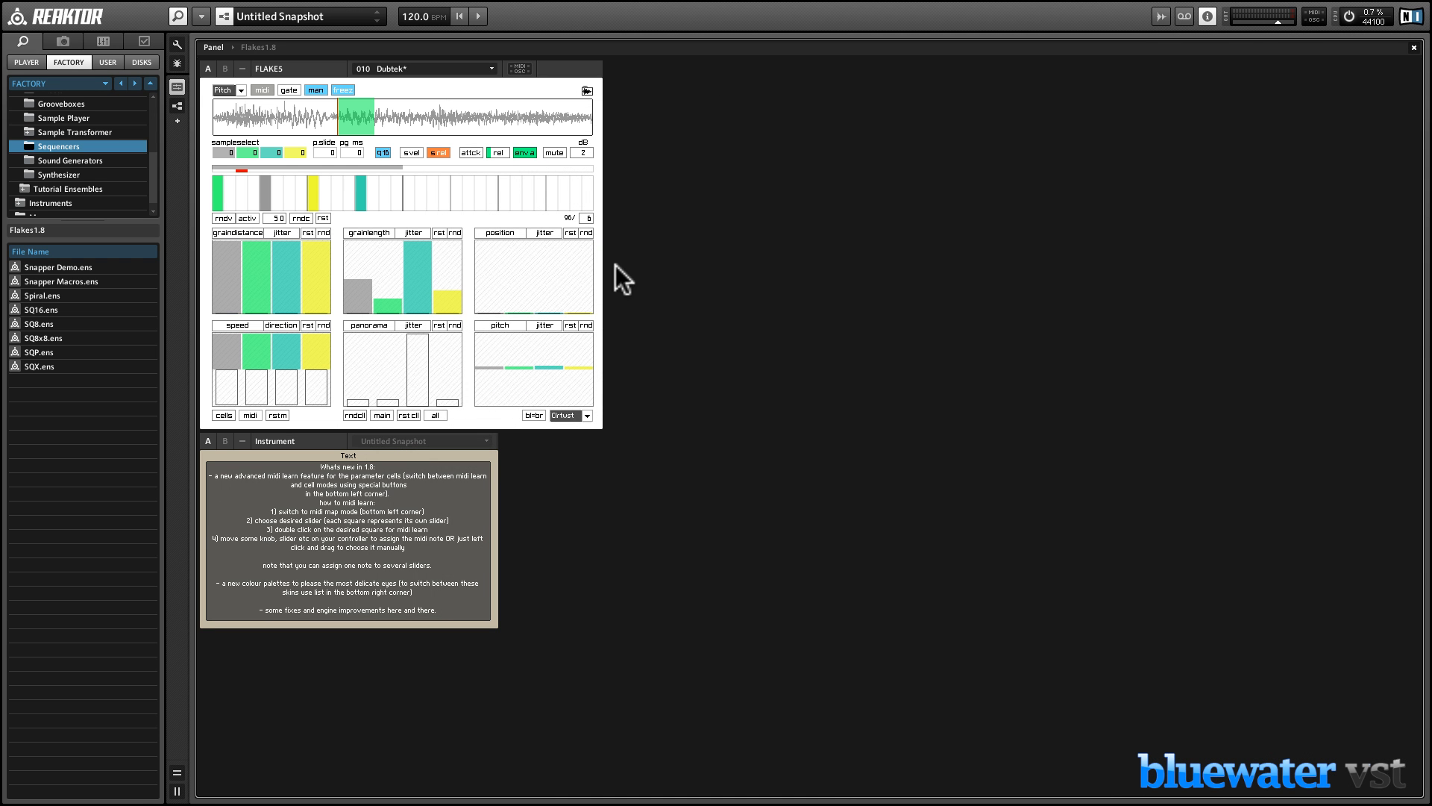
{"action": "mouse_move", "coordinate": [484, 215]}
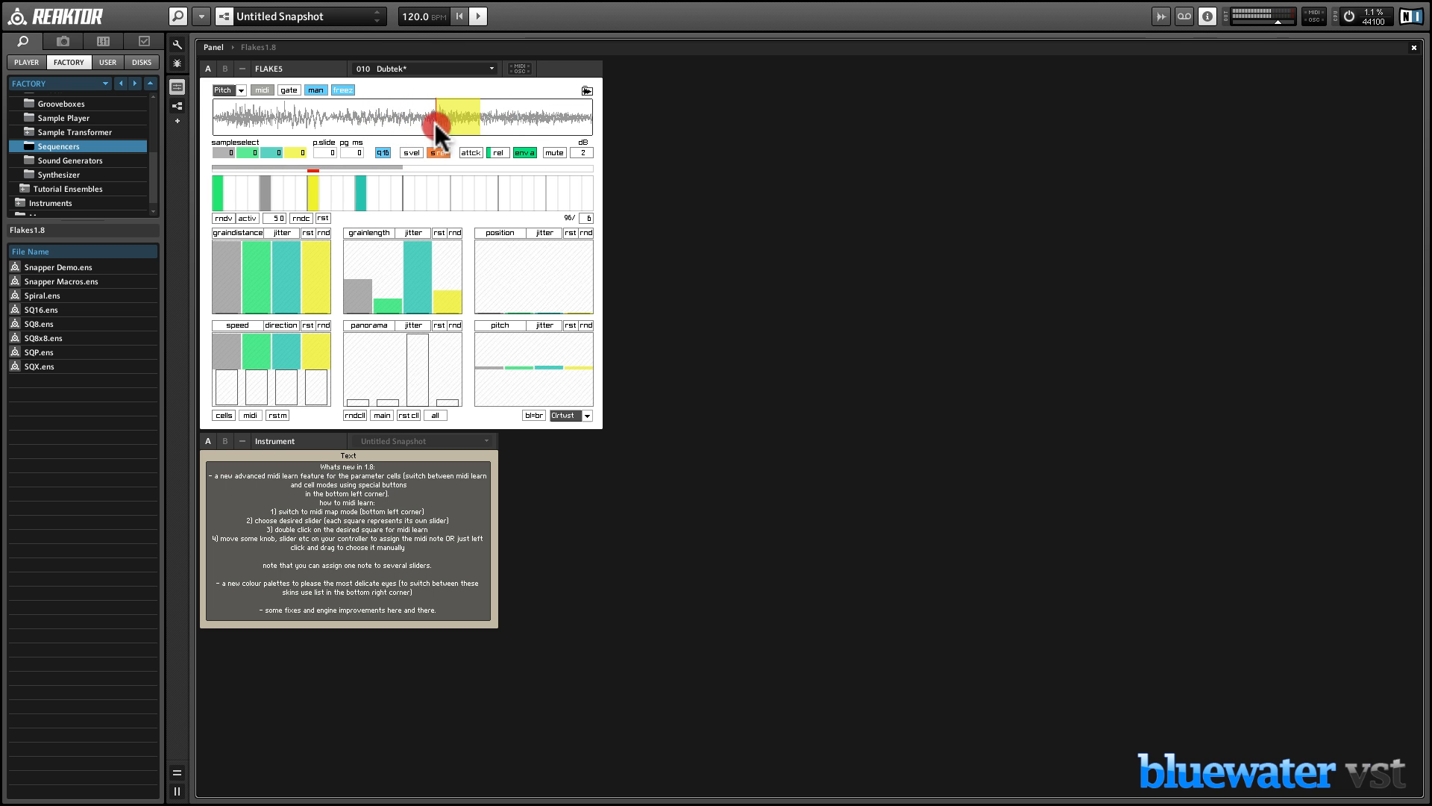
{"action": "mouse_move", "coordinate": [452, 143]}
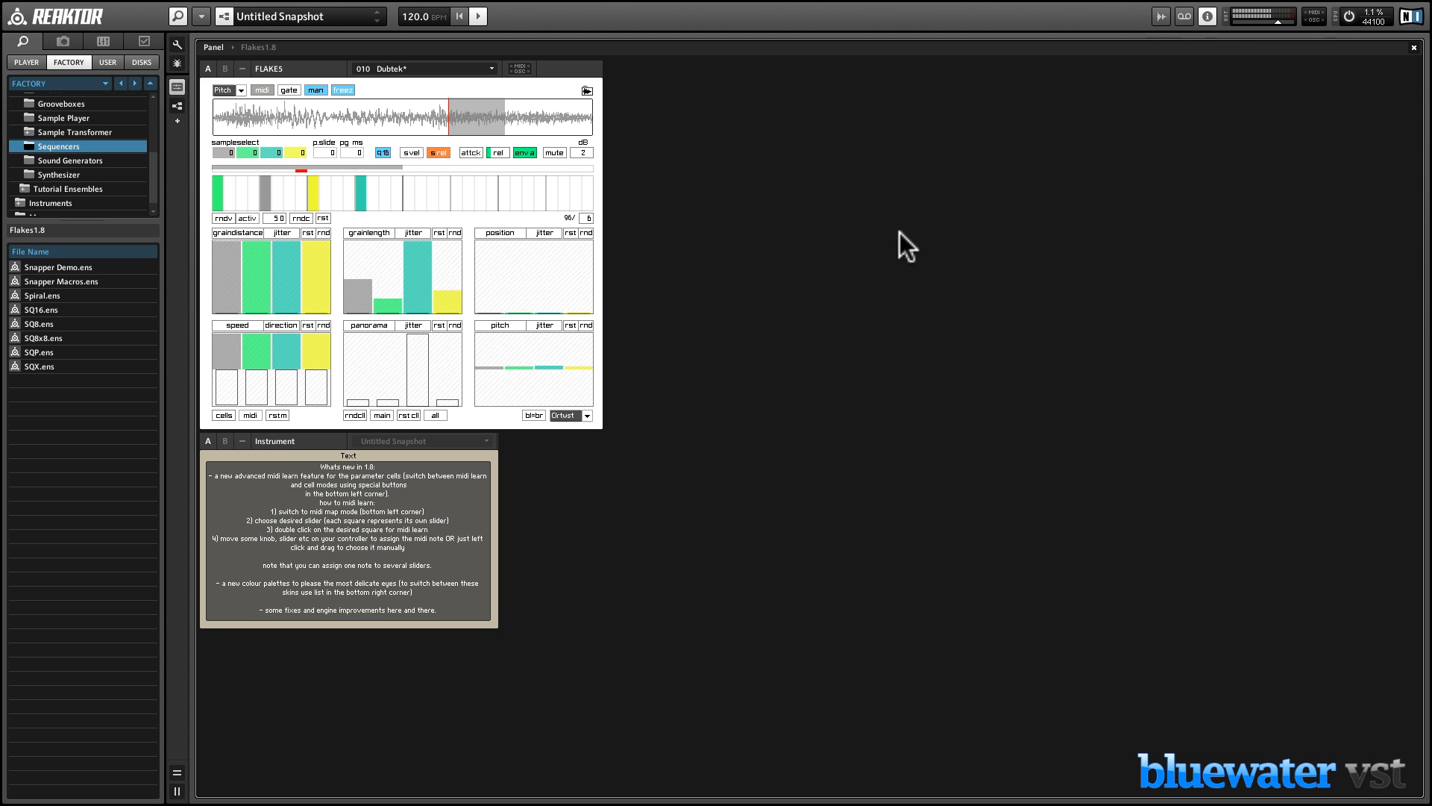
{"action": "mouse_move", "coordinate": [796, 229]}
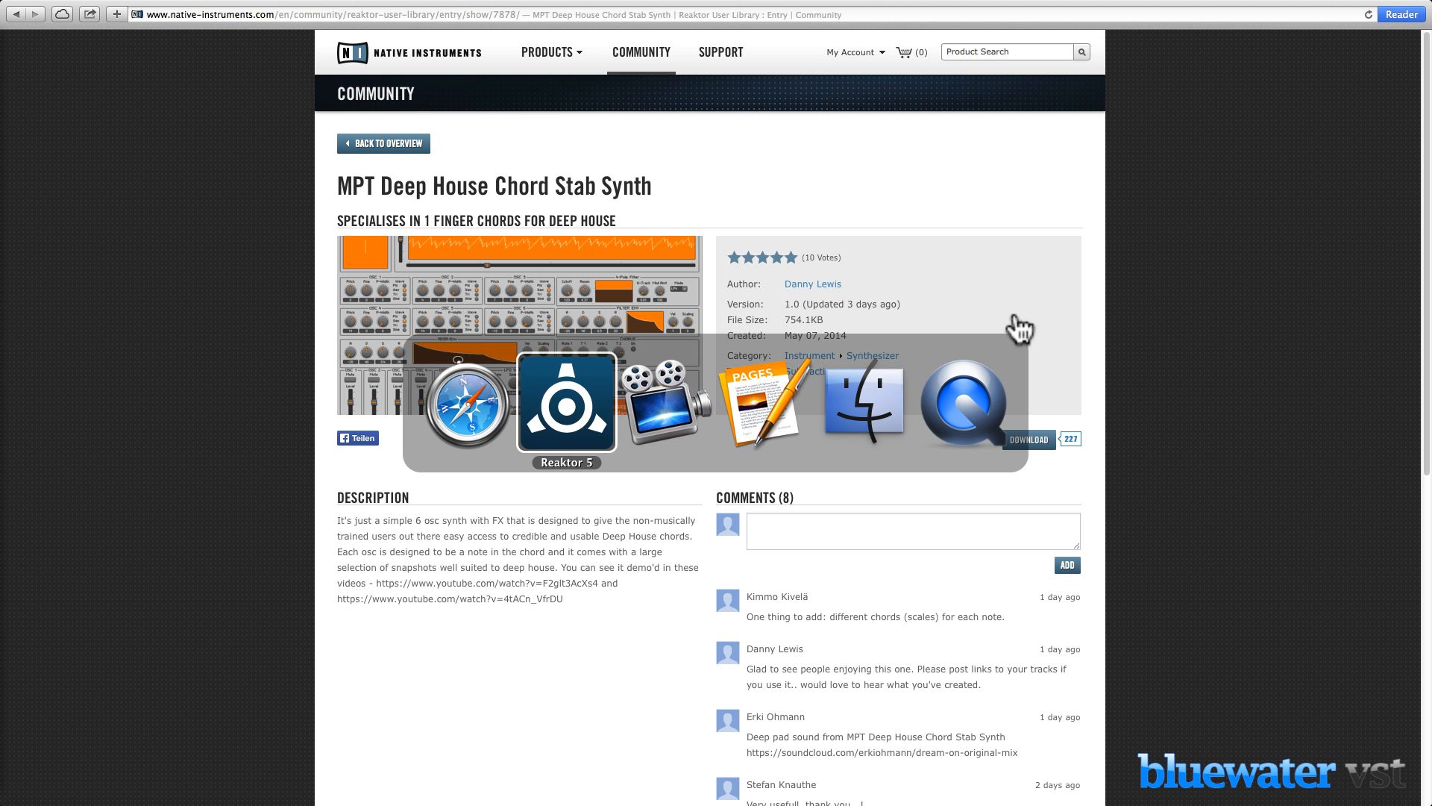
{"action": "left_click", "coordinate": [565, 402]}
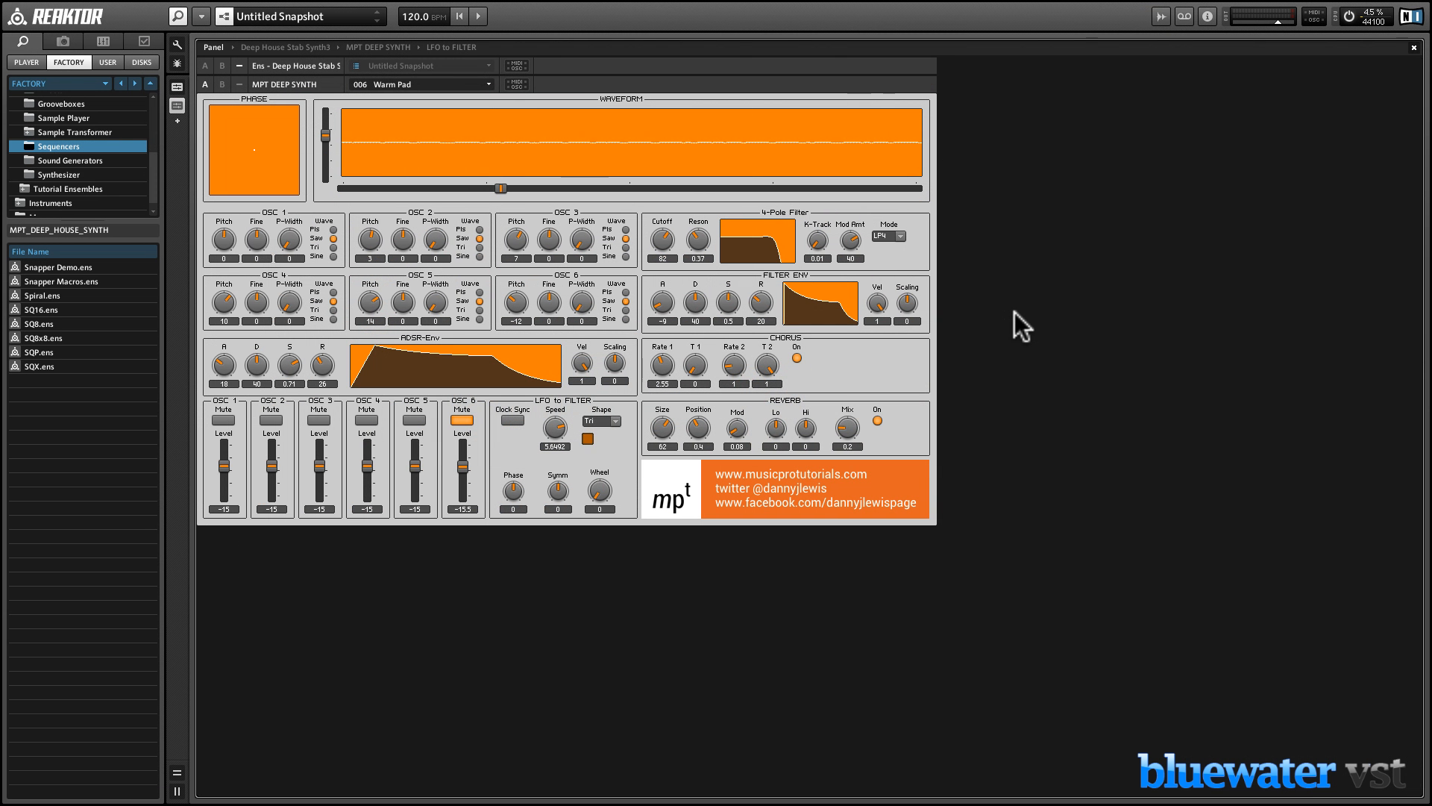